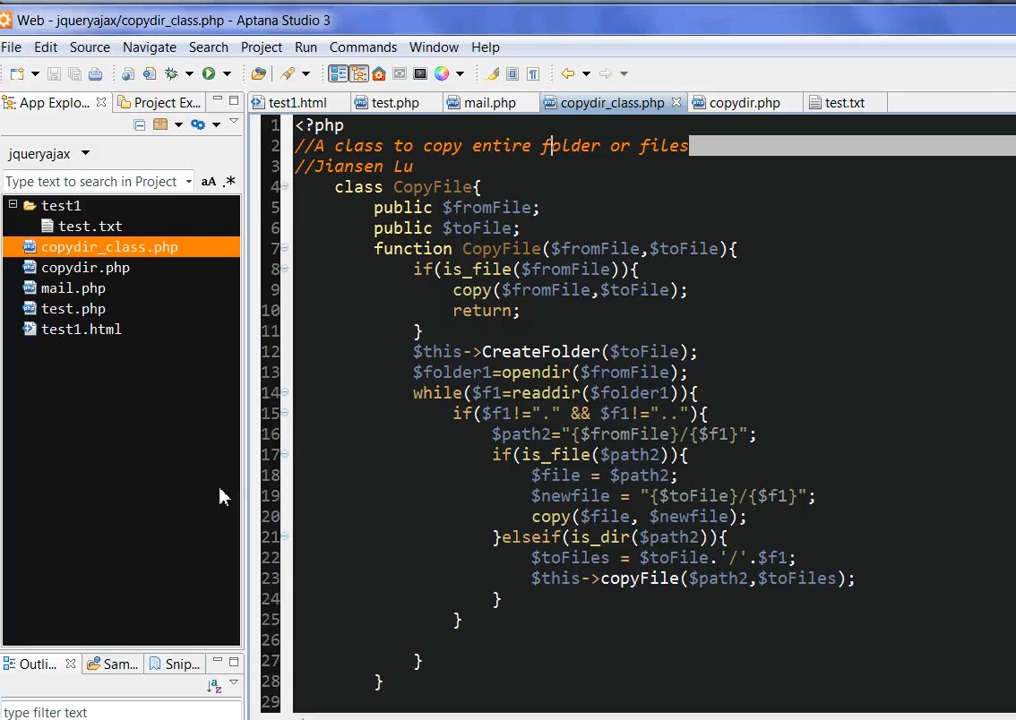
pyautogui.moveTo(207, 501)
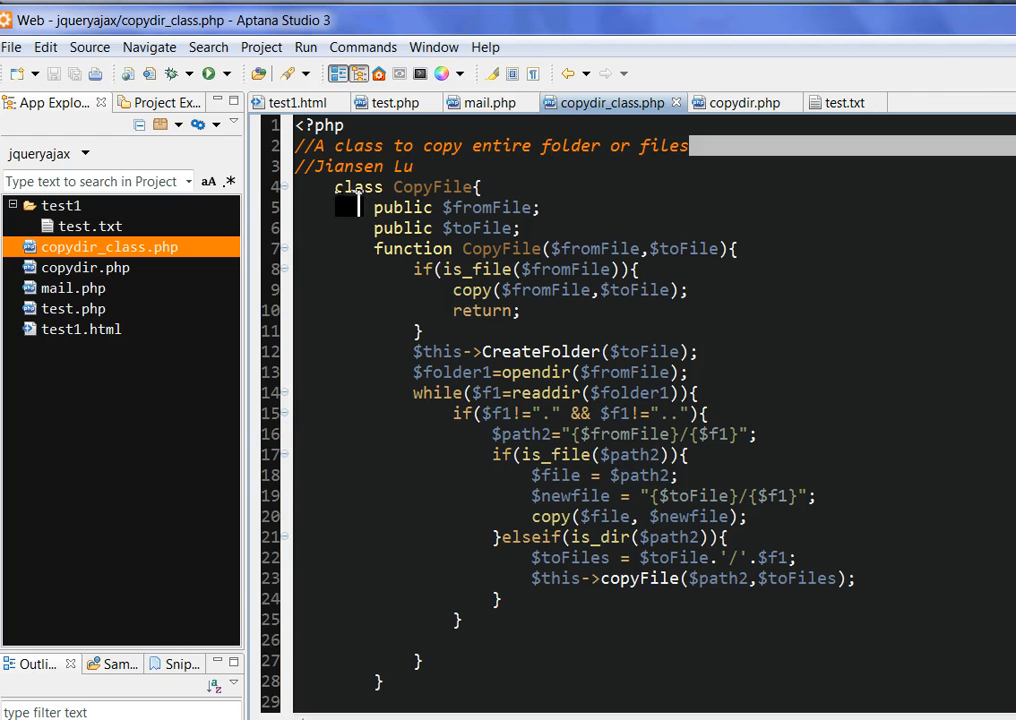
# Open the project files and launch the class file in Firefox through Run Configurations
pyautogui.click(472, 158)
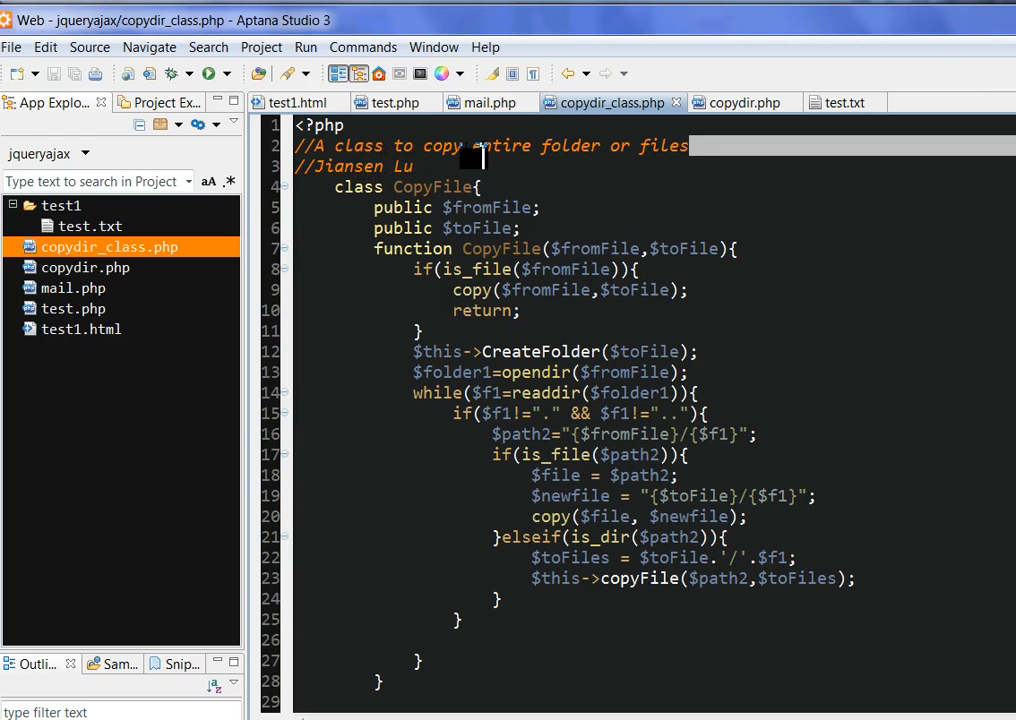
pyautogui.moveTo(622, 197)
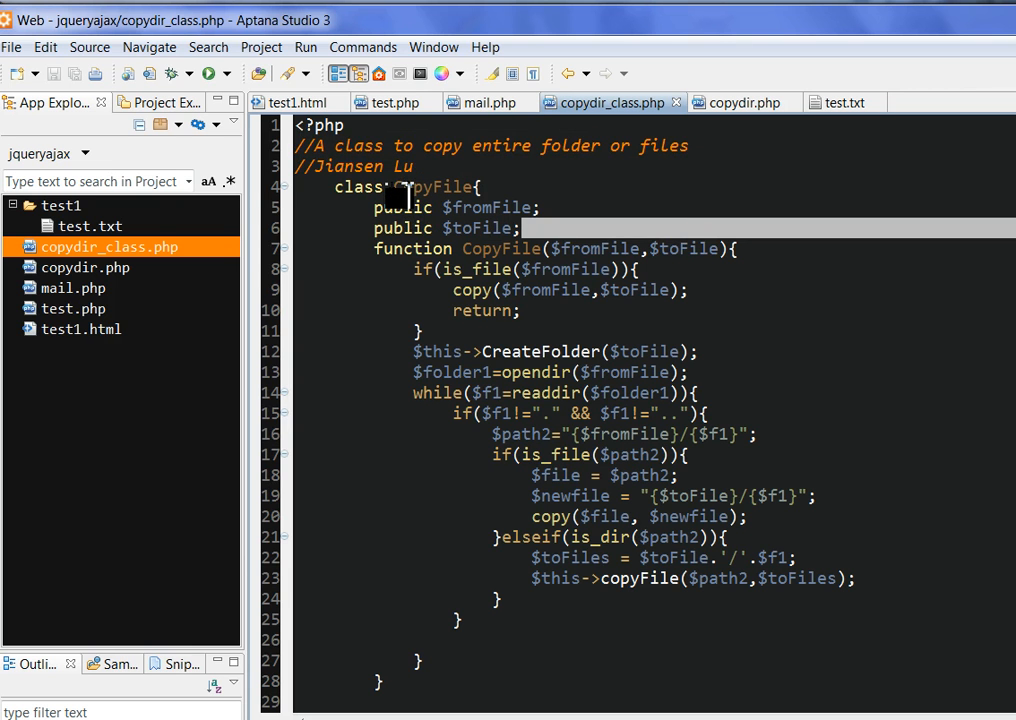
pyautogui.doubleClick(428, 187)
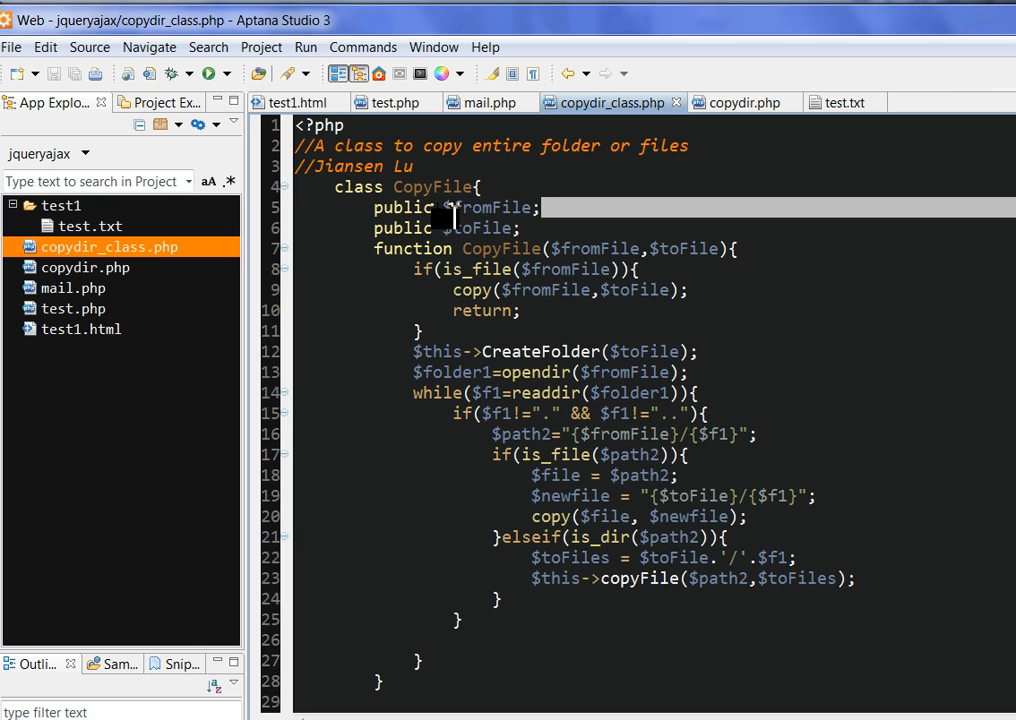
pyautogui.doubleClick(485, 207)
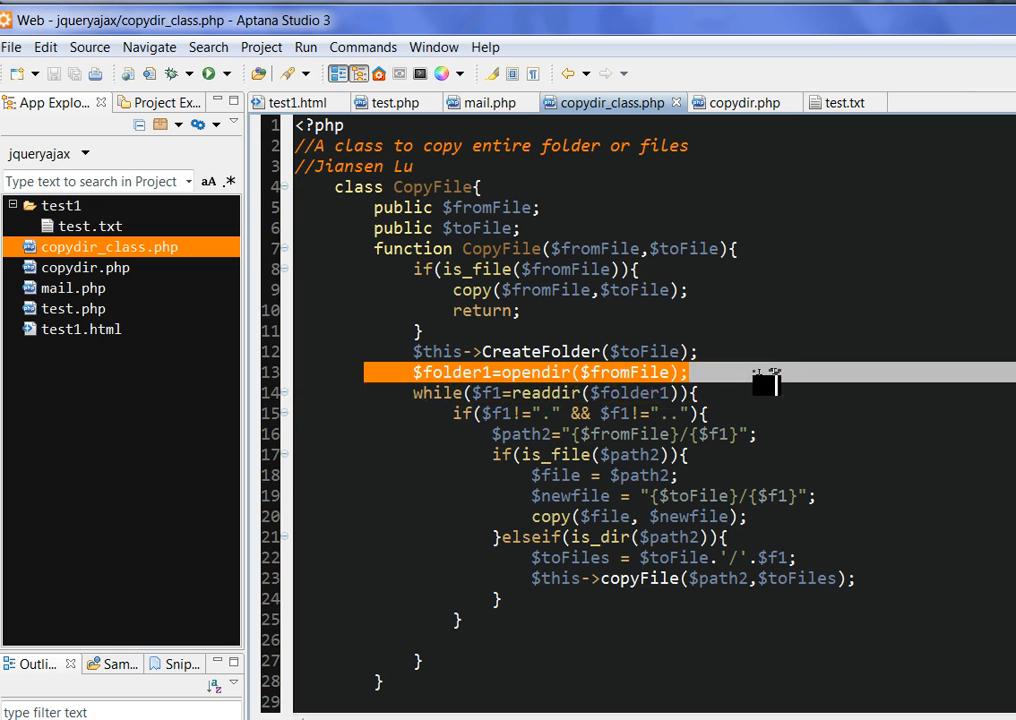
pyautogui.moveTo(782, 272)
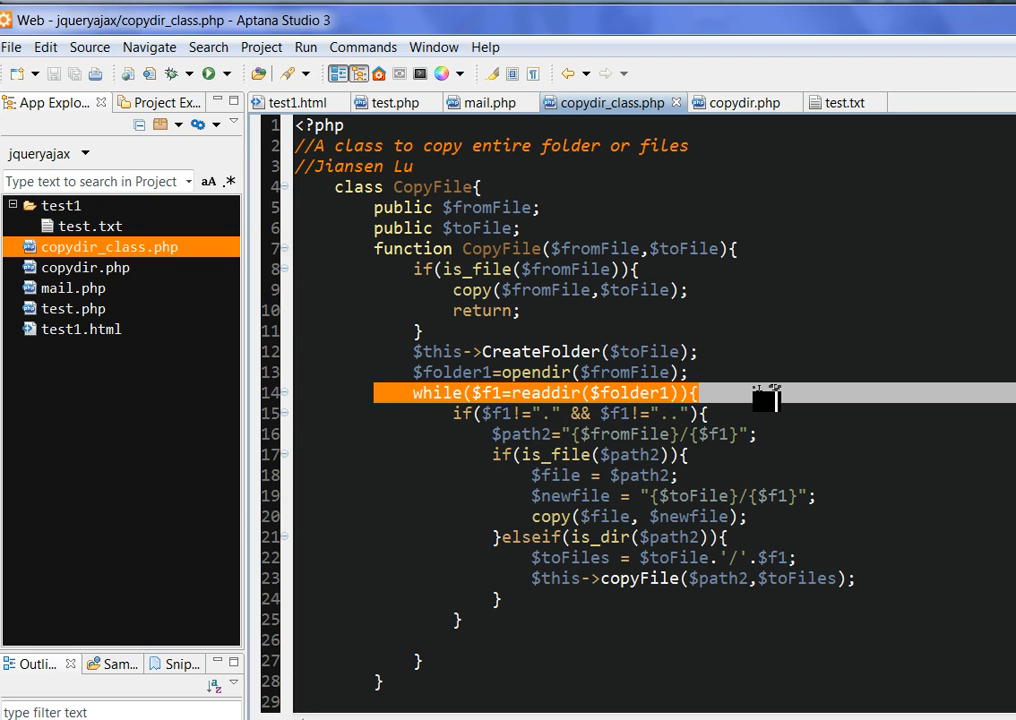
pyautogui.moveTo(477, 471)
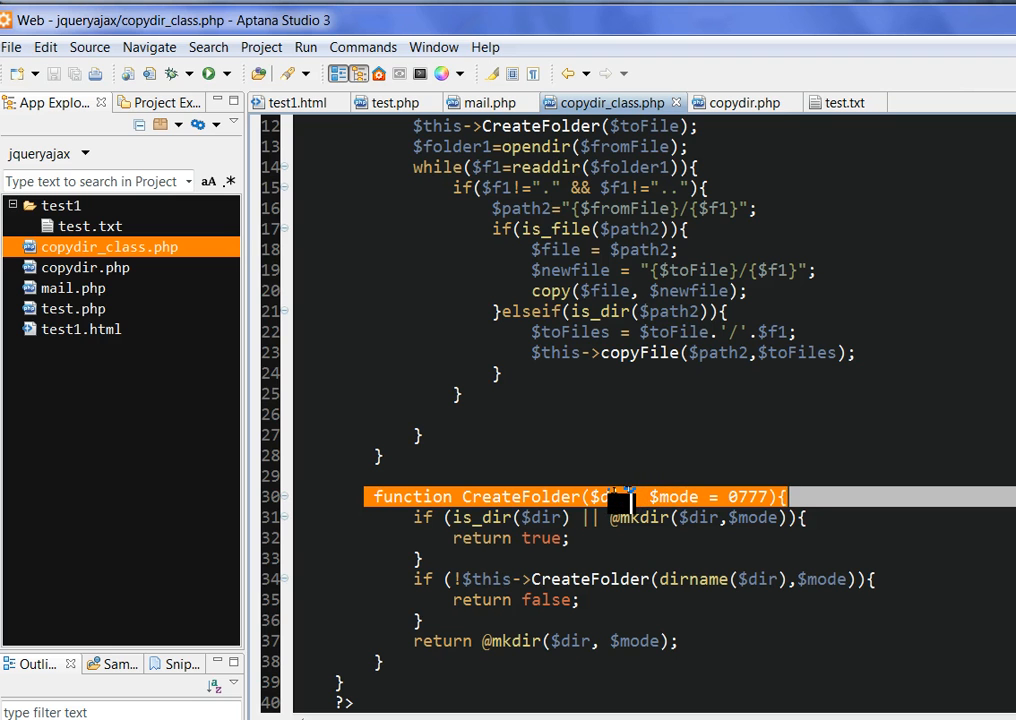
pyautogui.moveTo(637, 541)
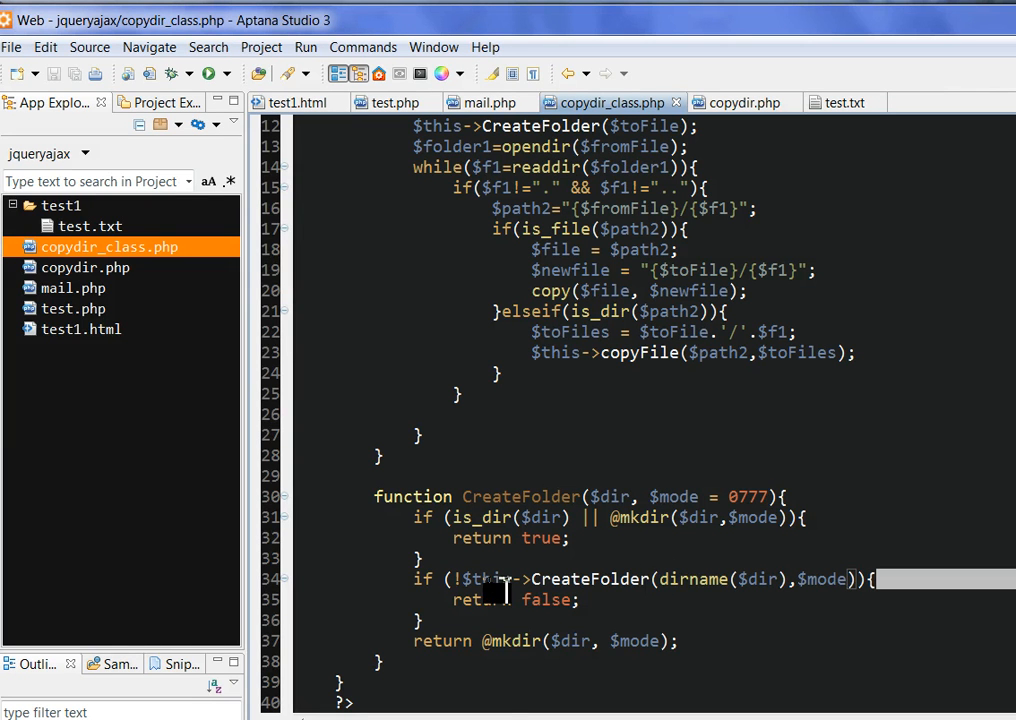
pyautogui.moveTo(700, 597)
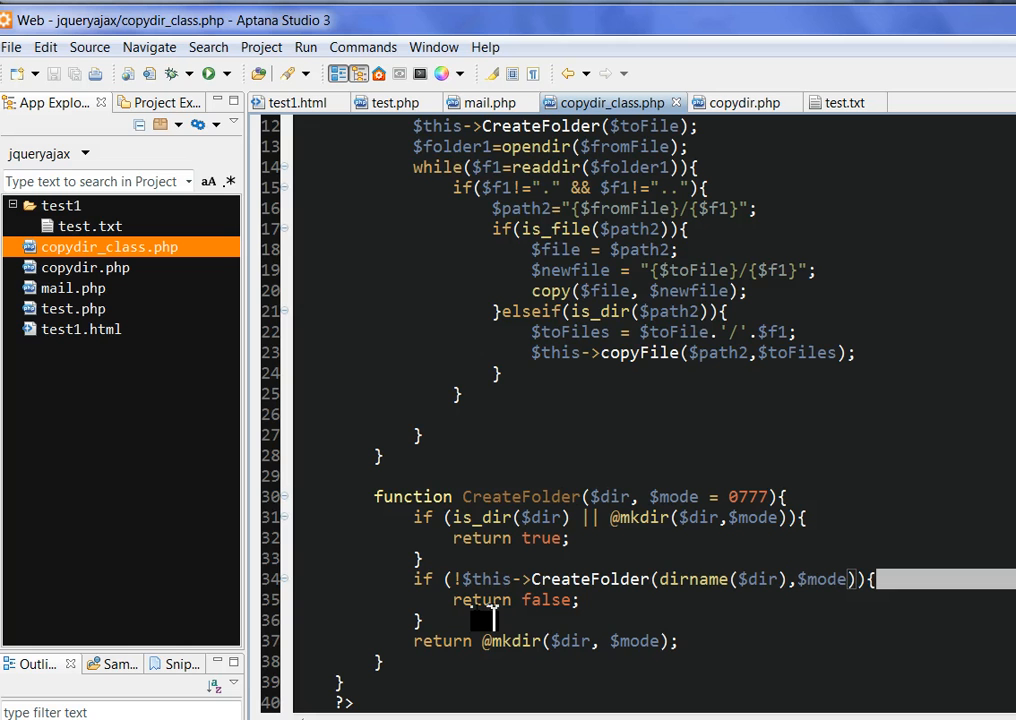
pyautogui.moveTo(470, 600)
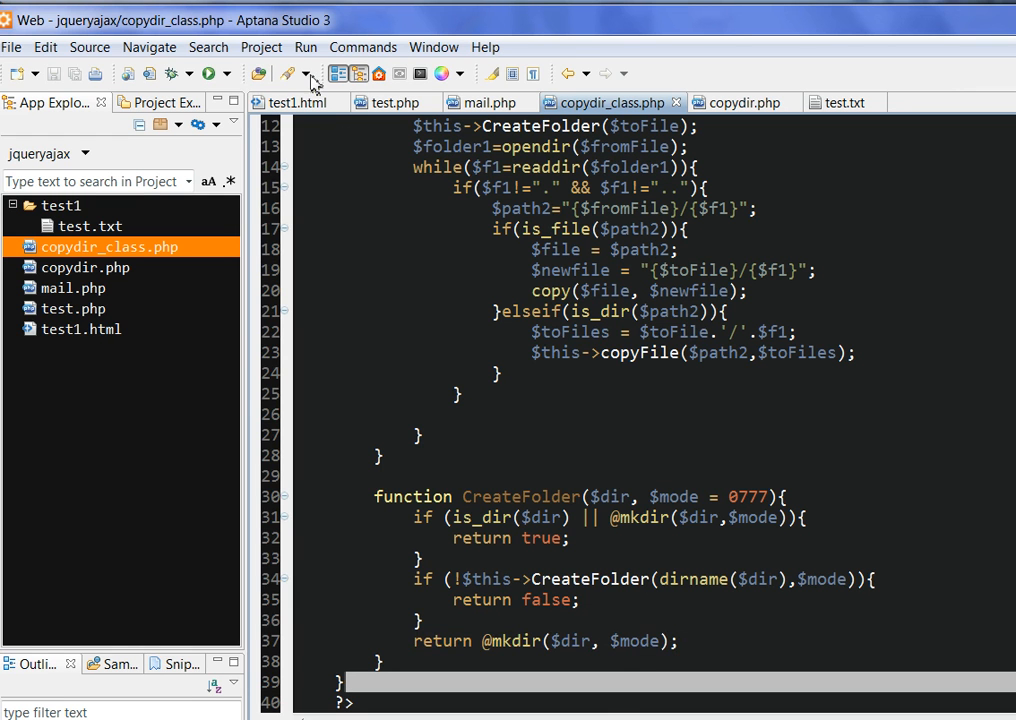
pyautogui.click(261, 47)
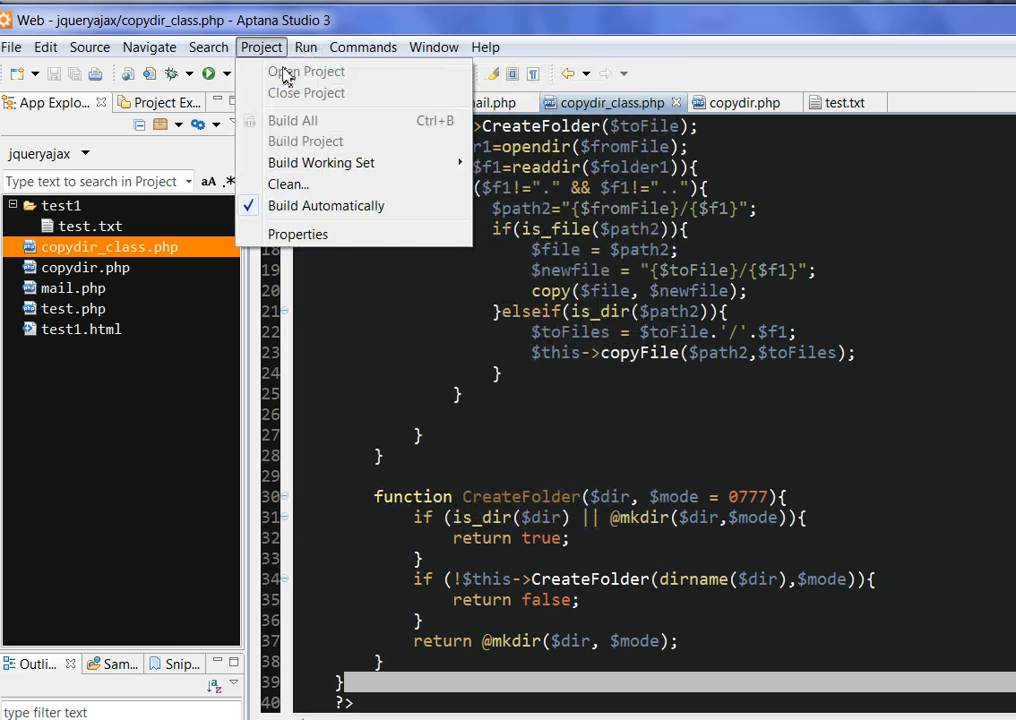
pyautogui.click(306, 47)
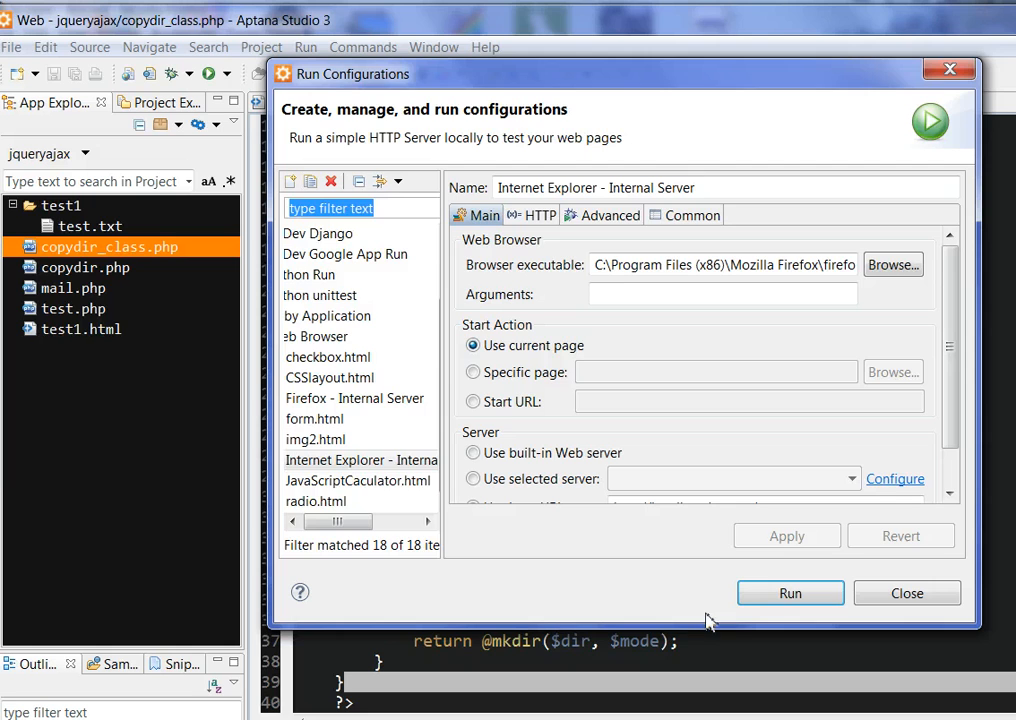
pyautogui.click(789, 593)
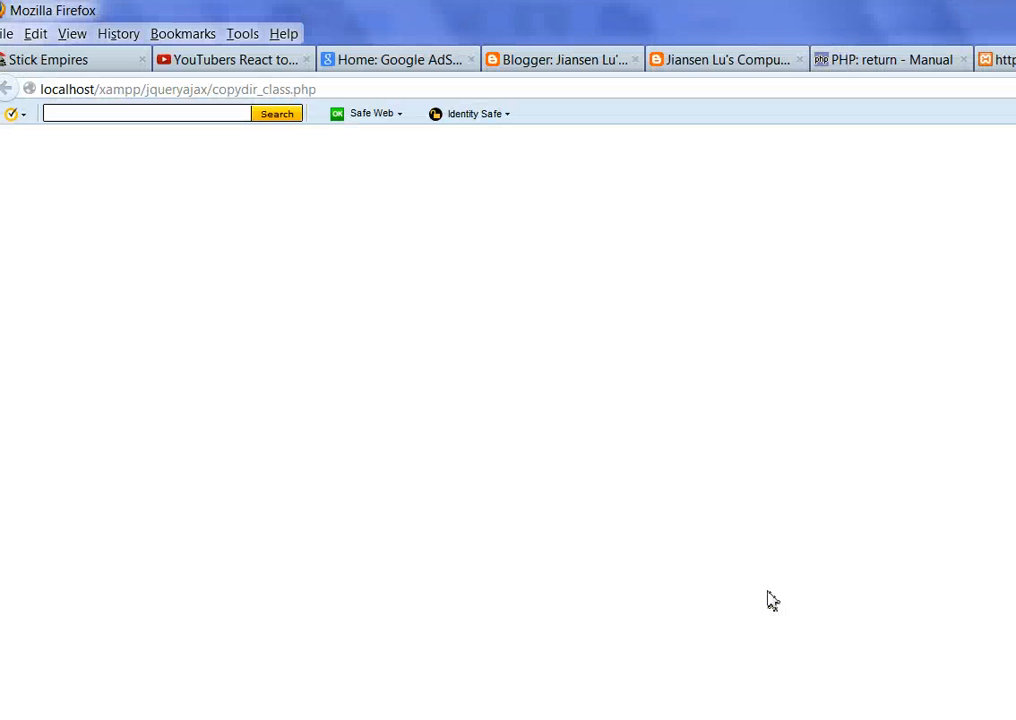
pyautogui.moveTo(735, 478)
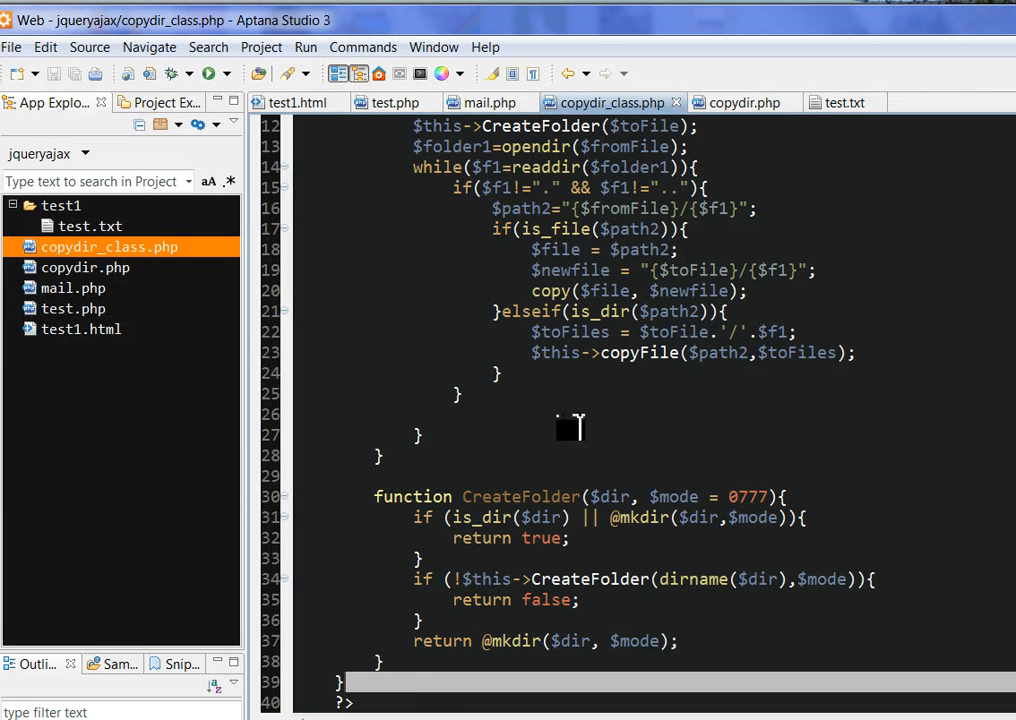
# Switch to copydir.php and run it in Firefox from Run Configurations
pyautogui.click(82, 329)
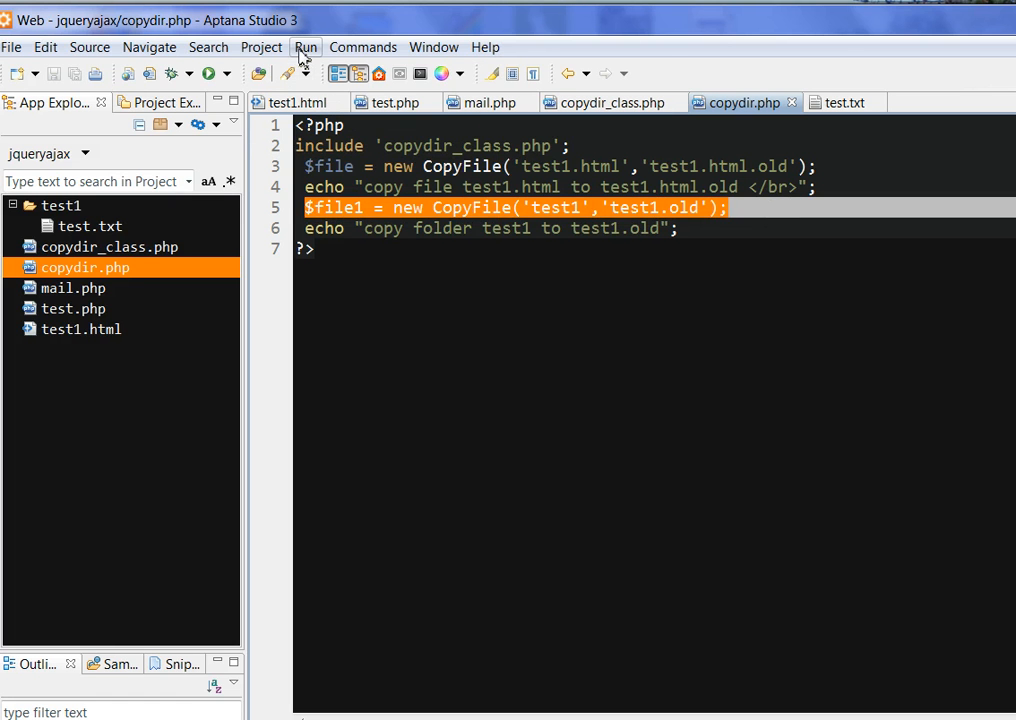
pyautogui.click(306, 47)
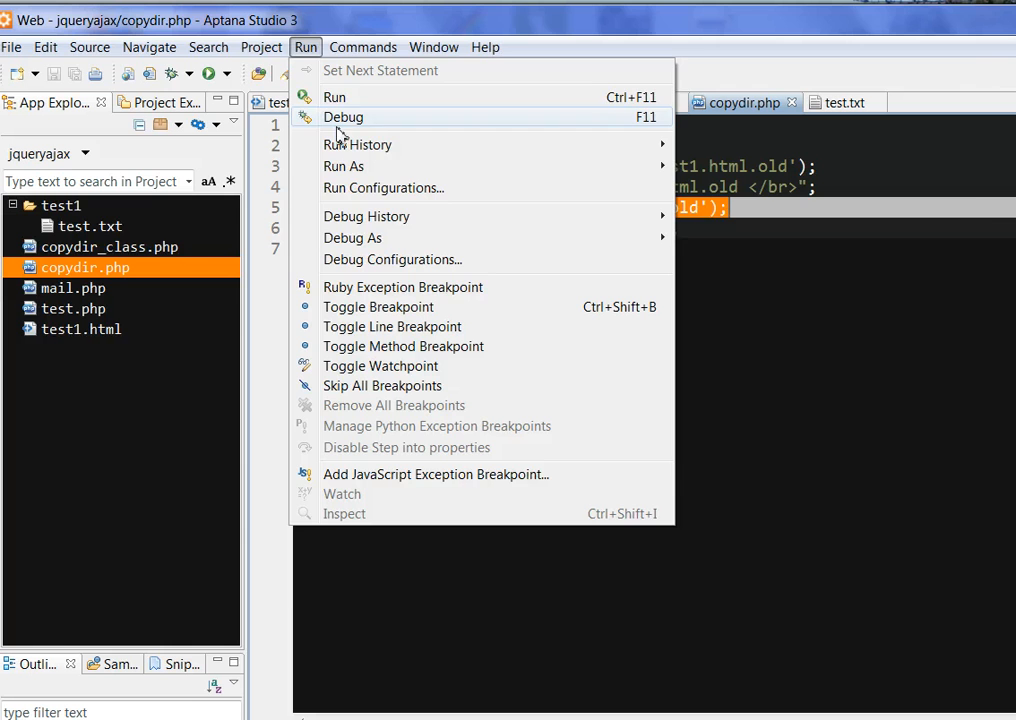
pyautogui.click(383, 188)
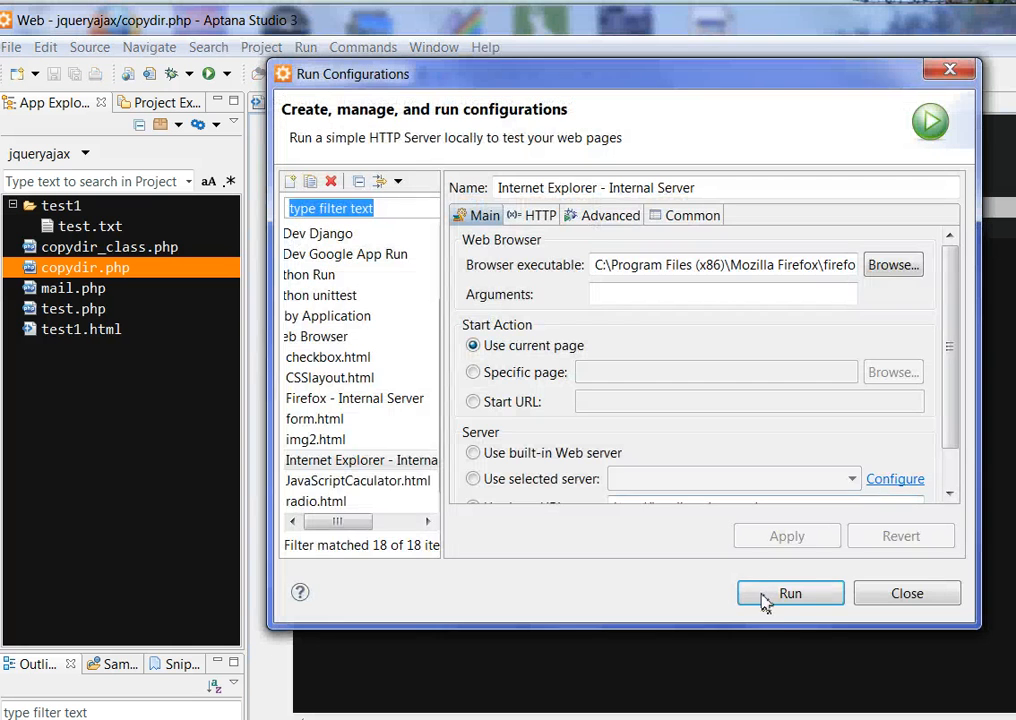
pyautogui.click(789, 593)
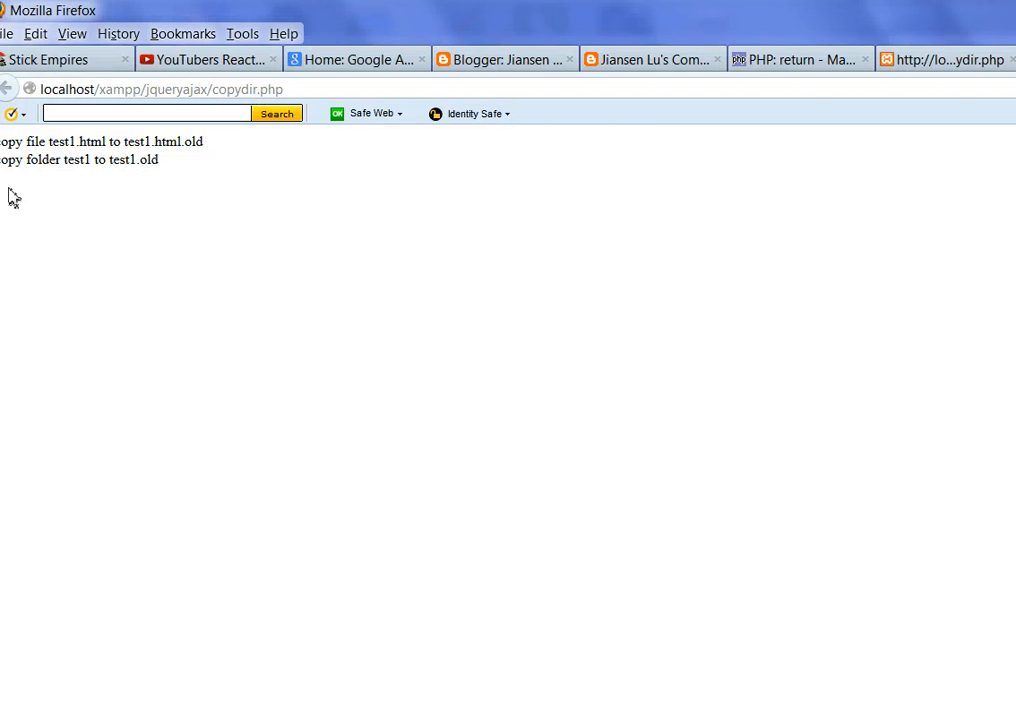
pyautogui.moveTo(696, 181)
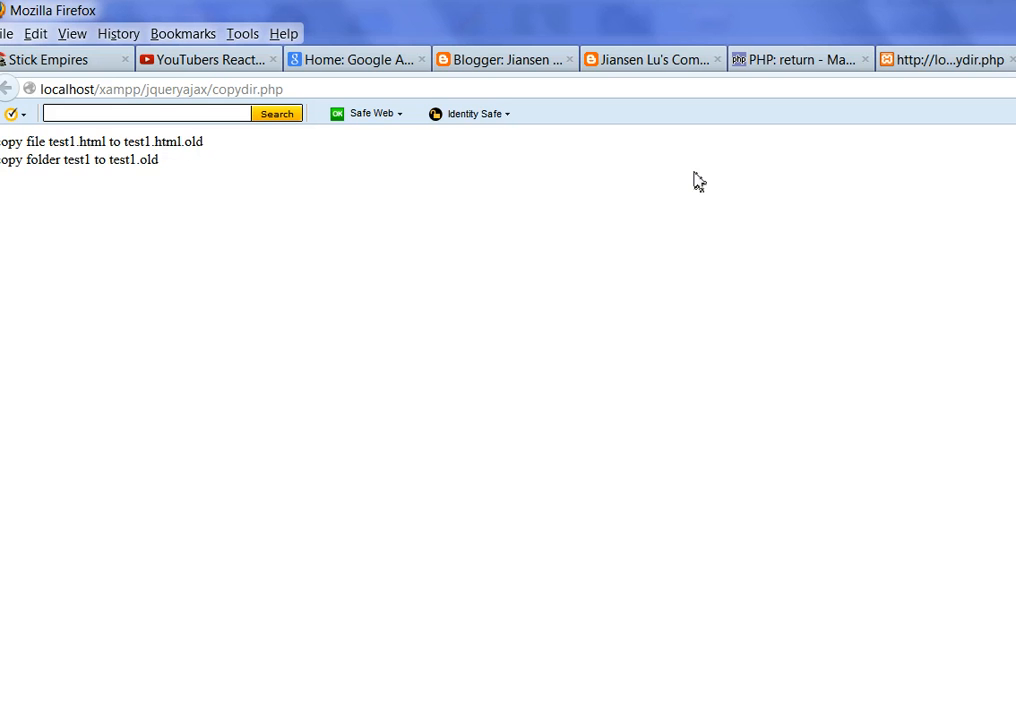